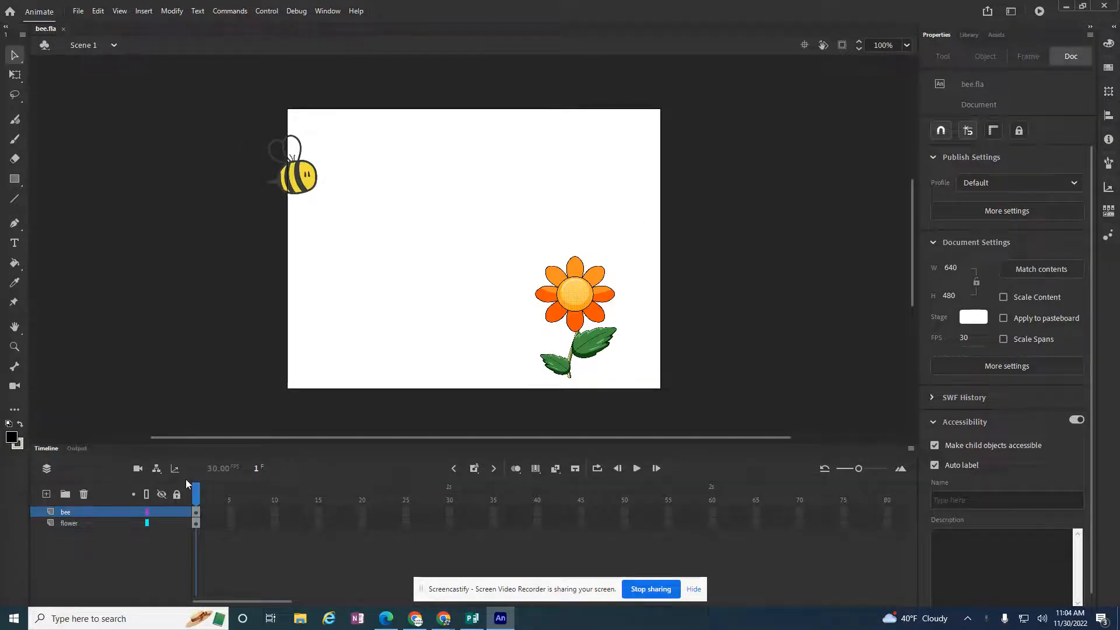
# Toggle the bee layer's visibility to confirm its contents, then select the bee on the stage
pyautogui.click(161, 511)
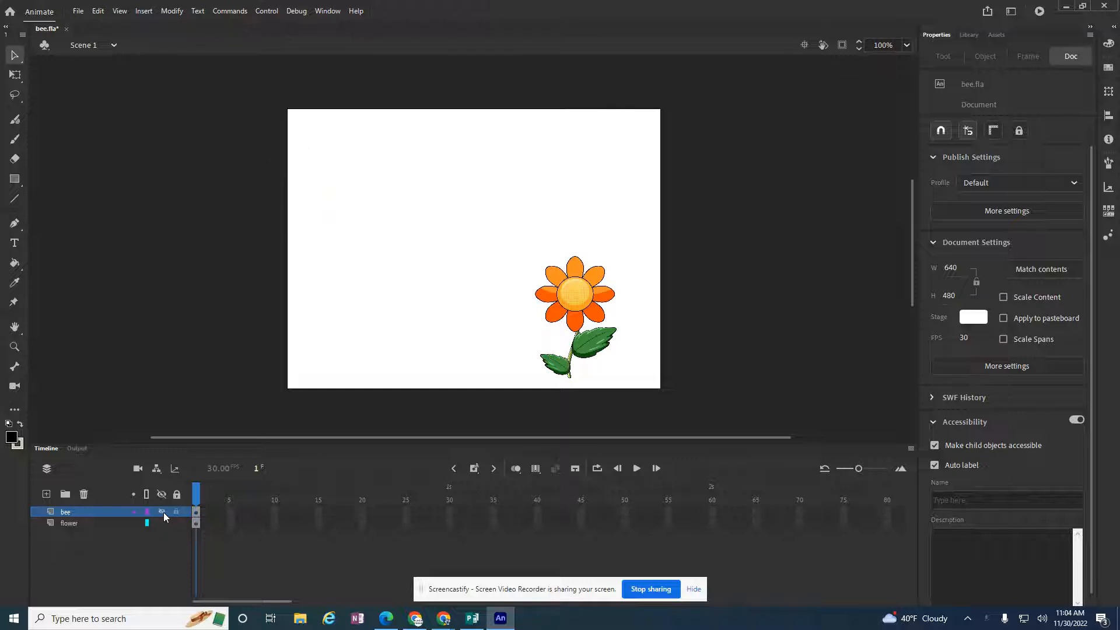
pyautogui.click(161, 511)
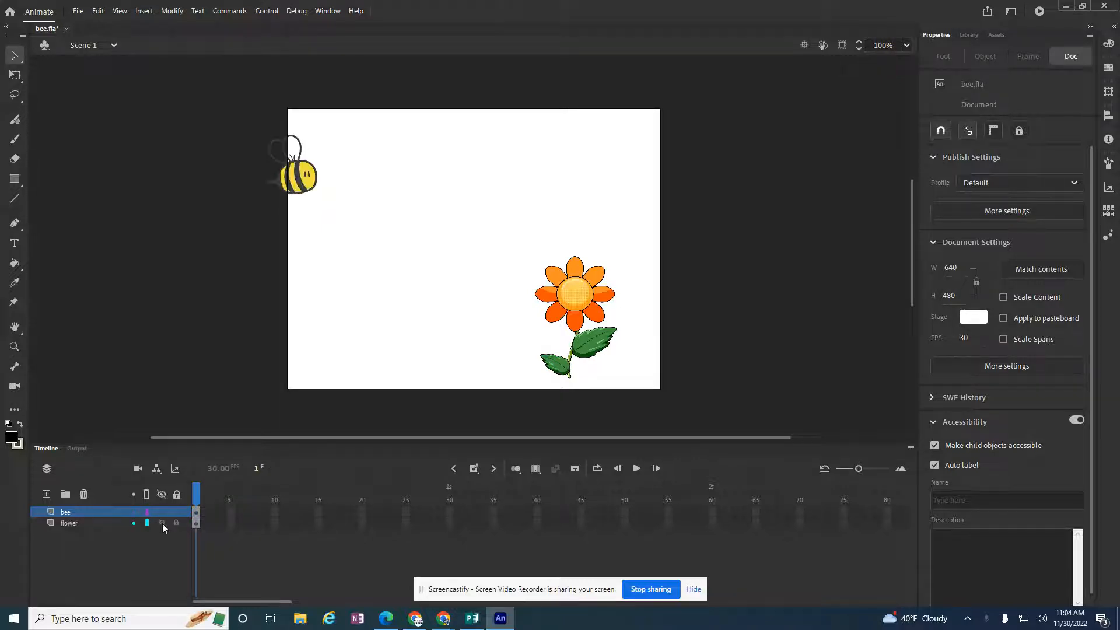
pyautogui.click(65, 511)
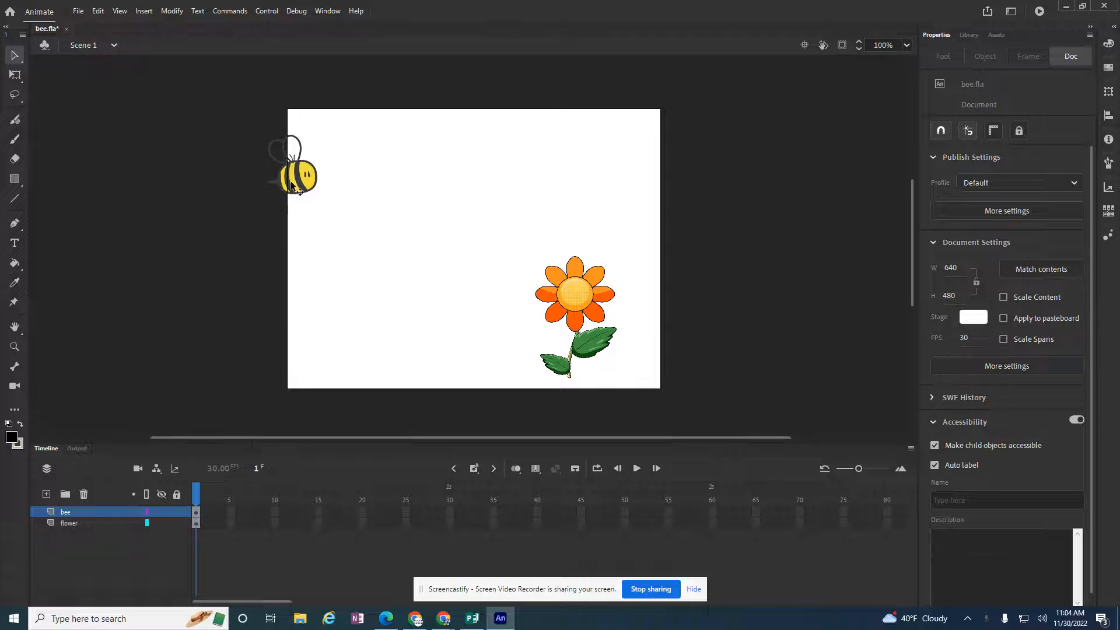
pyautogui.click(293, 164)
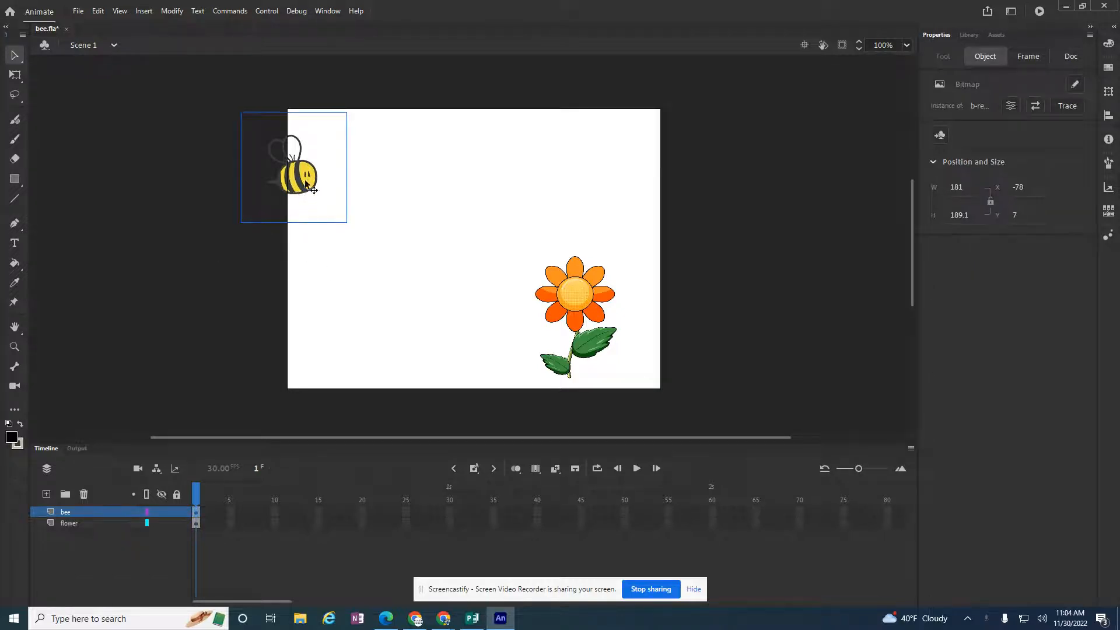
# Convert the bee into a Graphic symbol named bee with its registration point set
pyautogui.rightClick(300, 179)
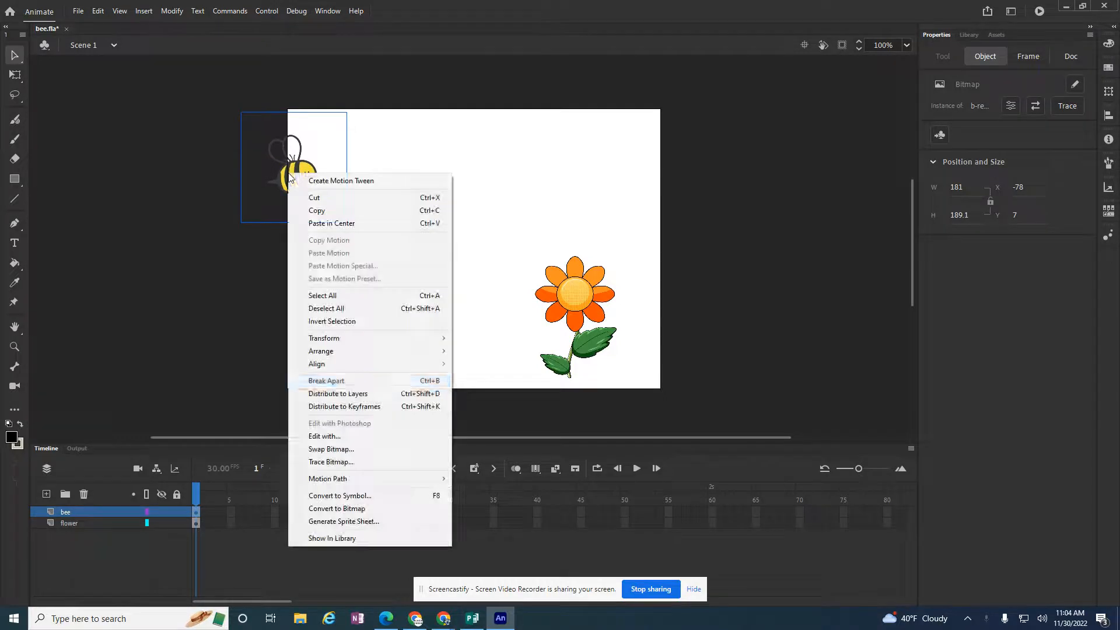
pyautogui.click(339, 495)
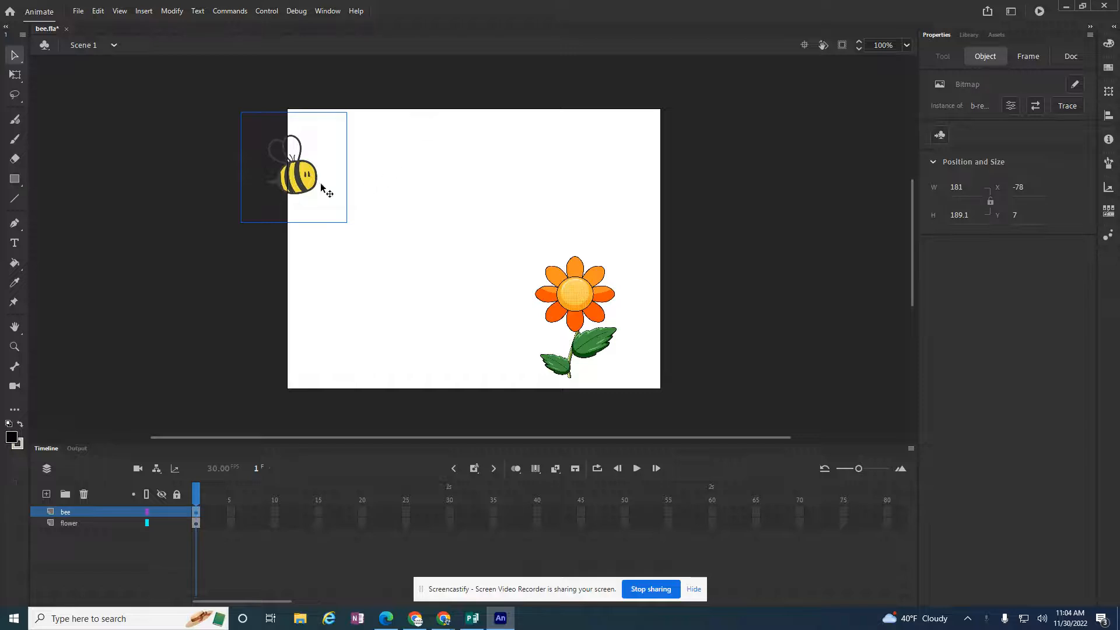
pyautogui.rightClick(300, 185)
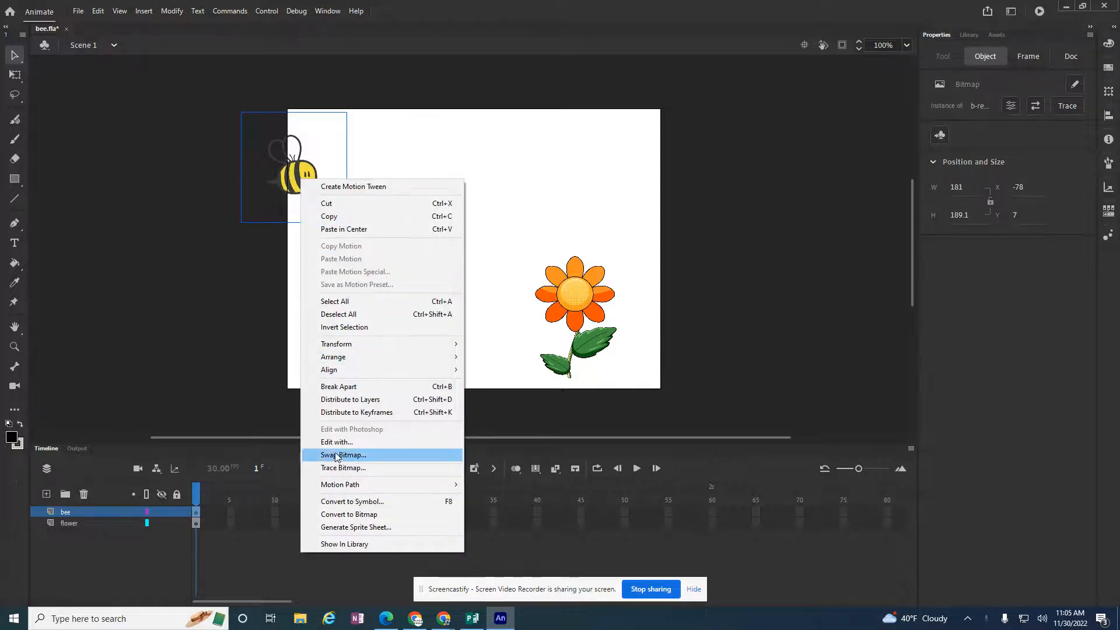
pyautogui.click(351, 500)
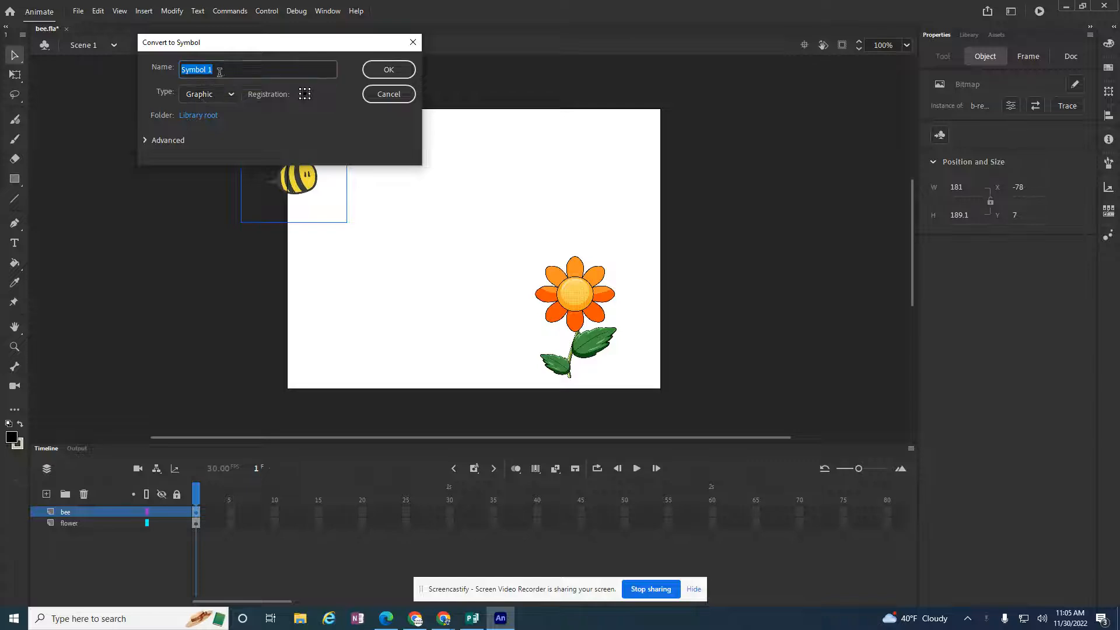
pyautogui.write('gee')
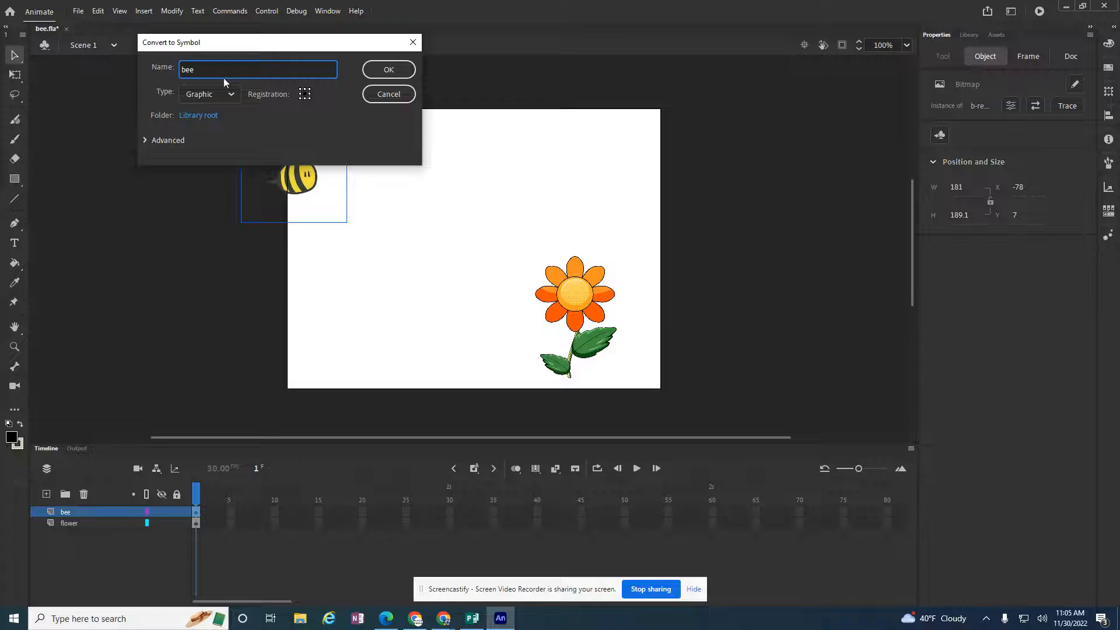
pyautogui.moveTo(304, 97)
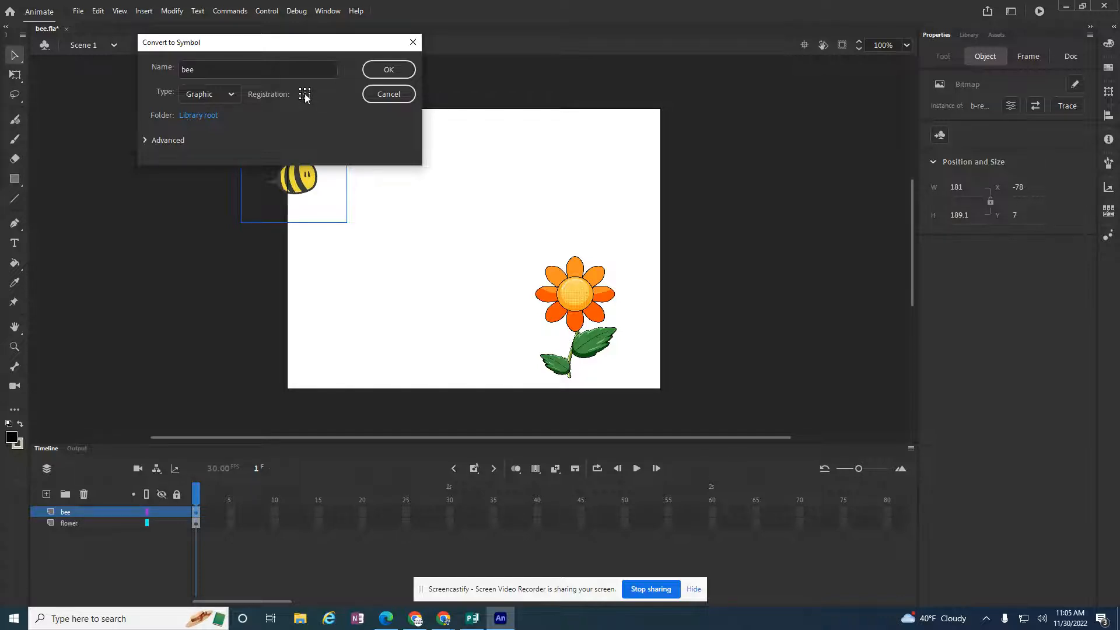
pyautogui.click(387, 69)
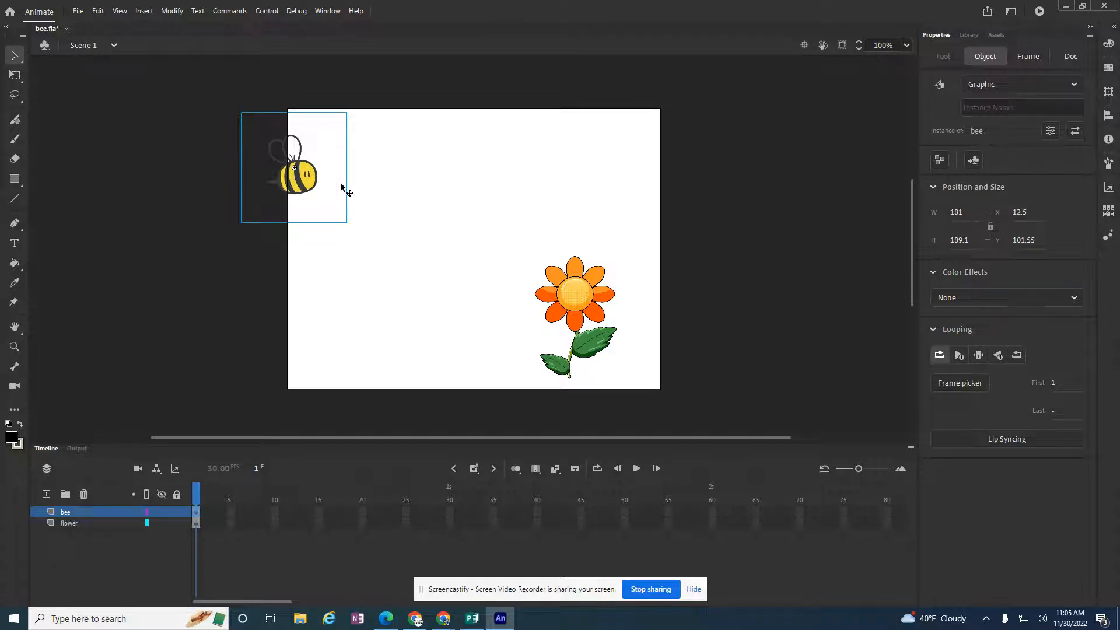
pyautogui.moveTo(711, 517)
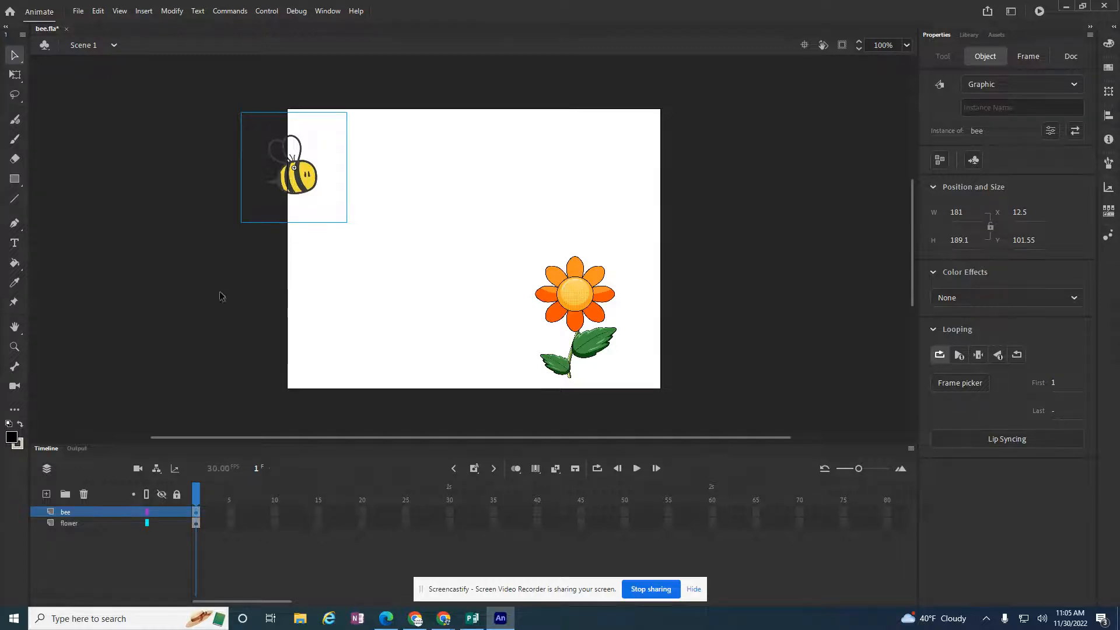
pyautogui.moveTo(98, 505)
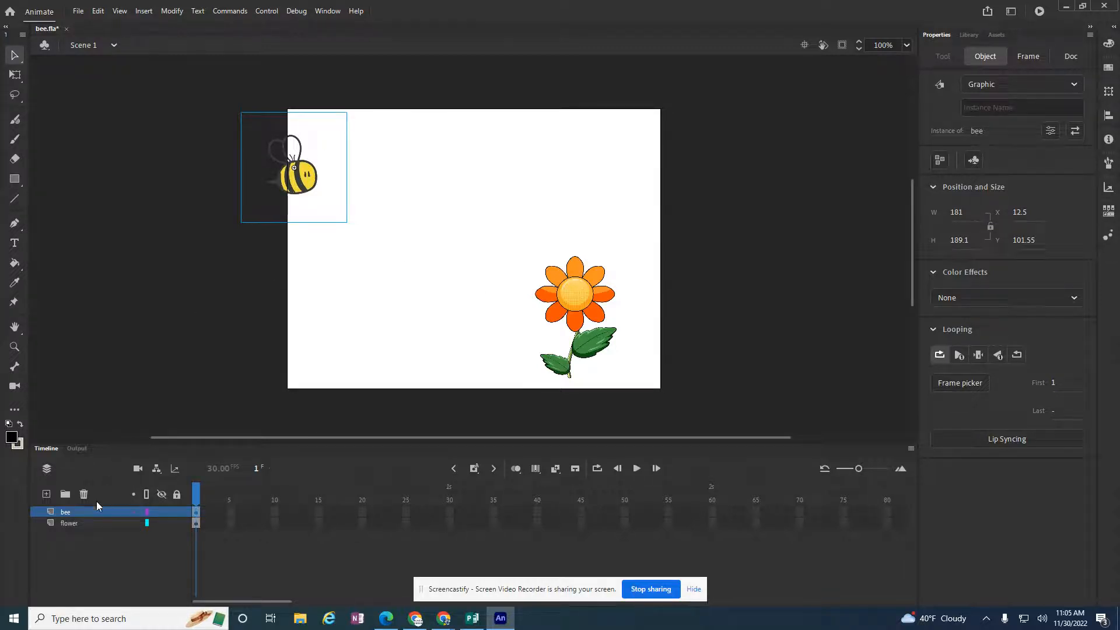
# Add a classic motion guide layer 'Guide: bee' above the bee layer
pyautogui.click(65, 513)
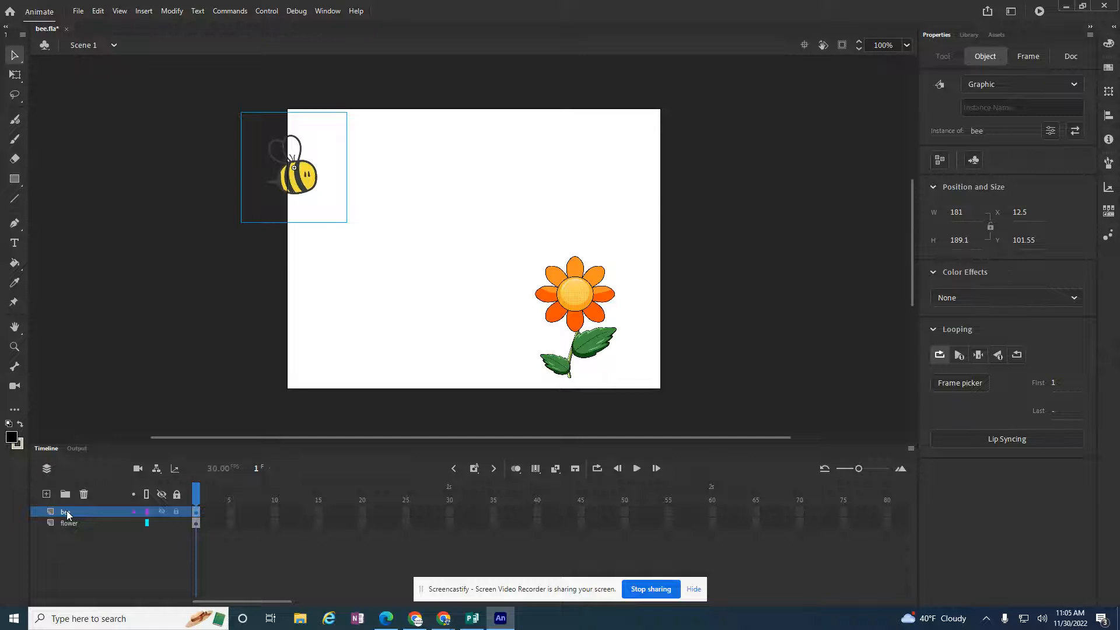
pyautogui.rightClick(65, 513)
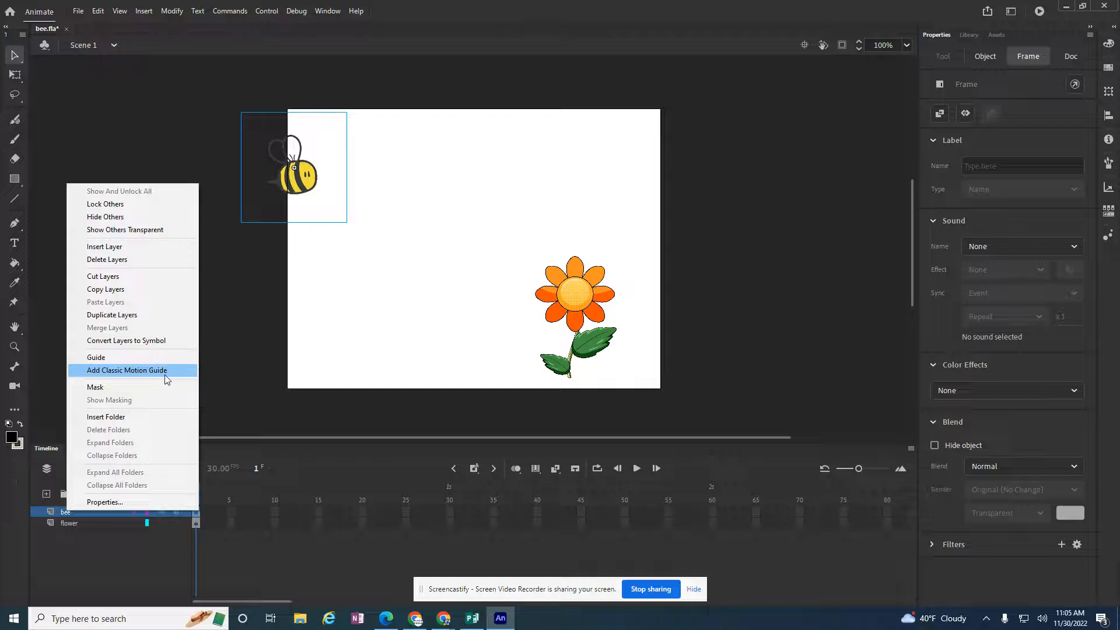
pyautogui.moveTo(148, 373)
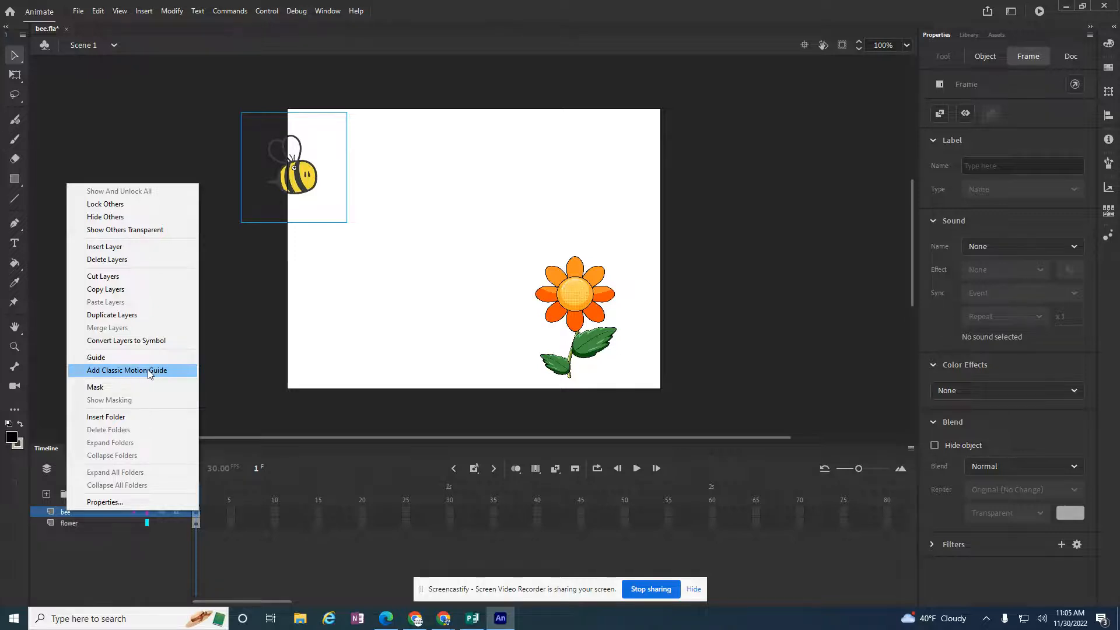
pyautogui.click(126, 370)
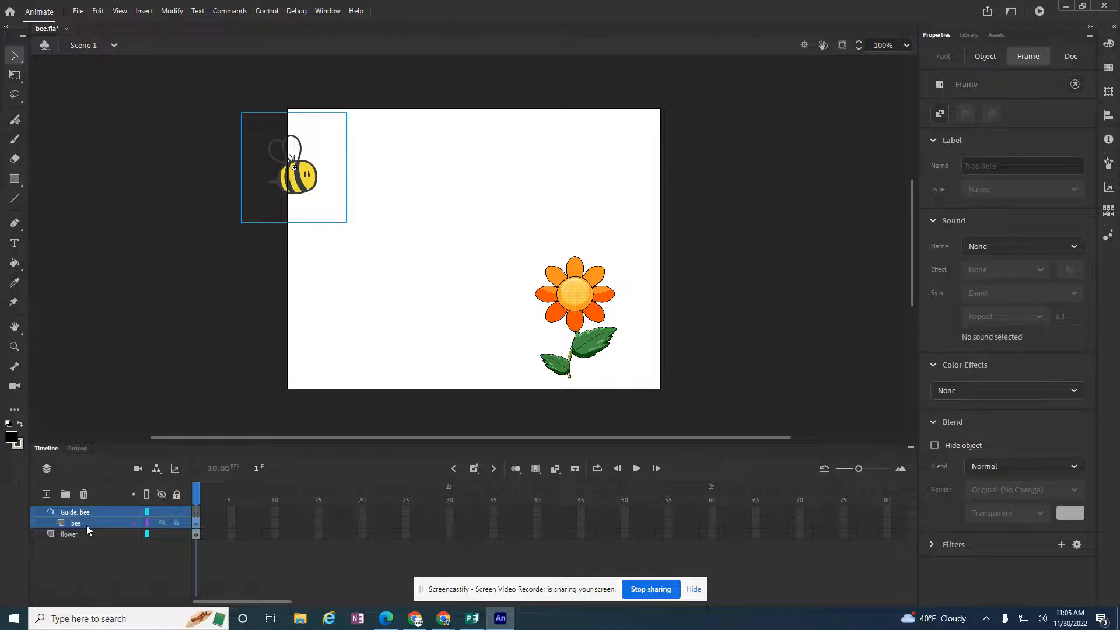
pyautogui.click(75, 511)
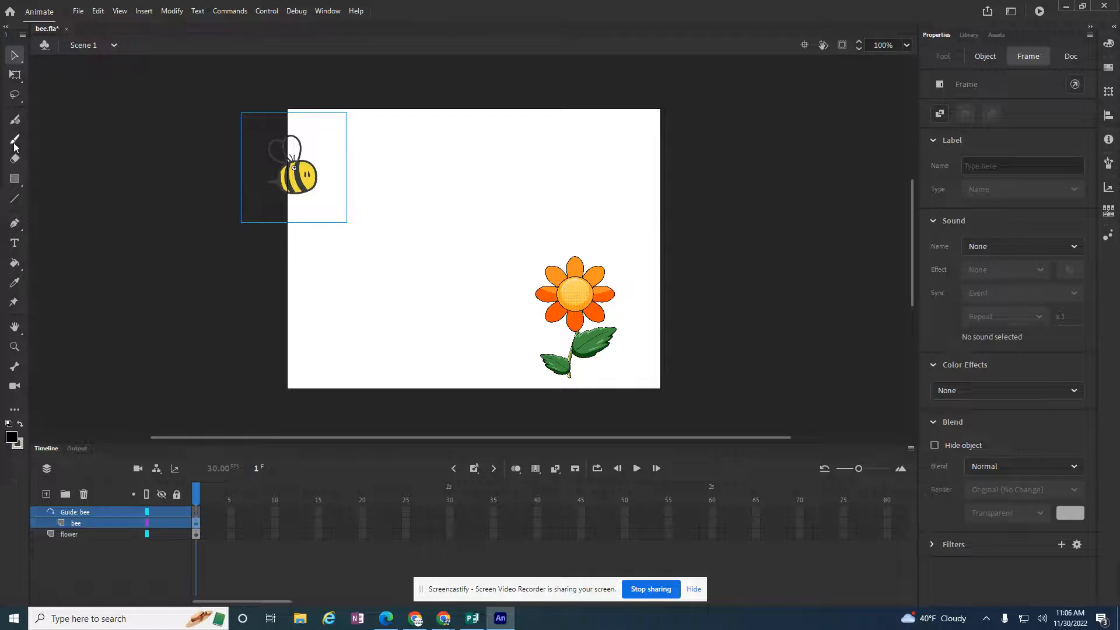
pyautogui.moveTo(14, 141)
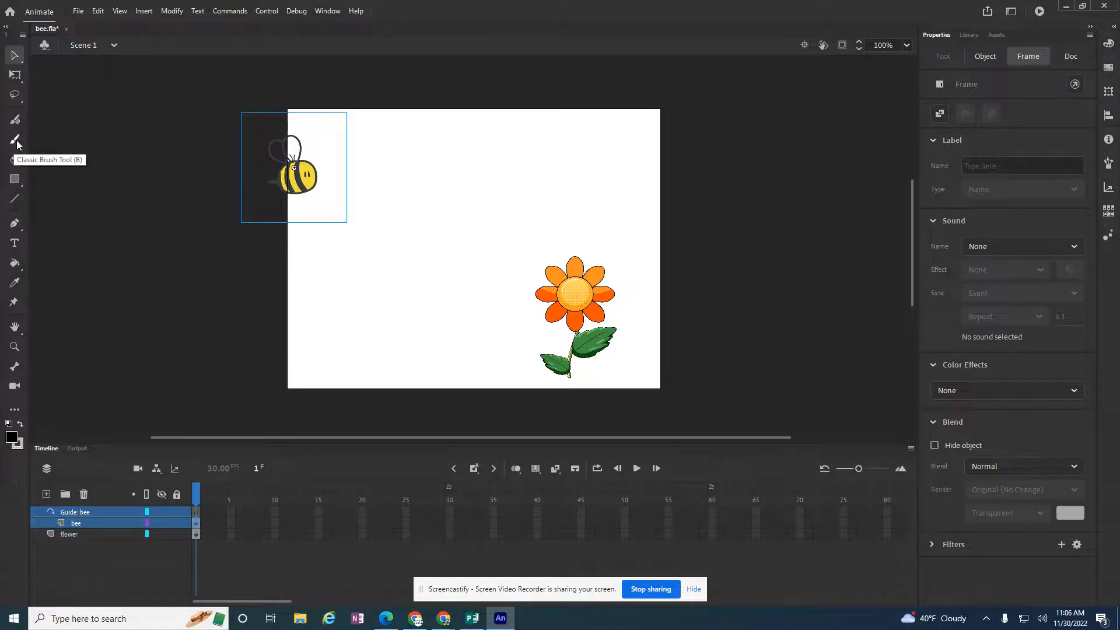
# Paint a thick black swirly brush stroke from the bee down to the flower's centre
pyautogui.click(269, 167)
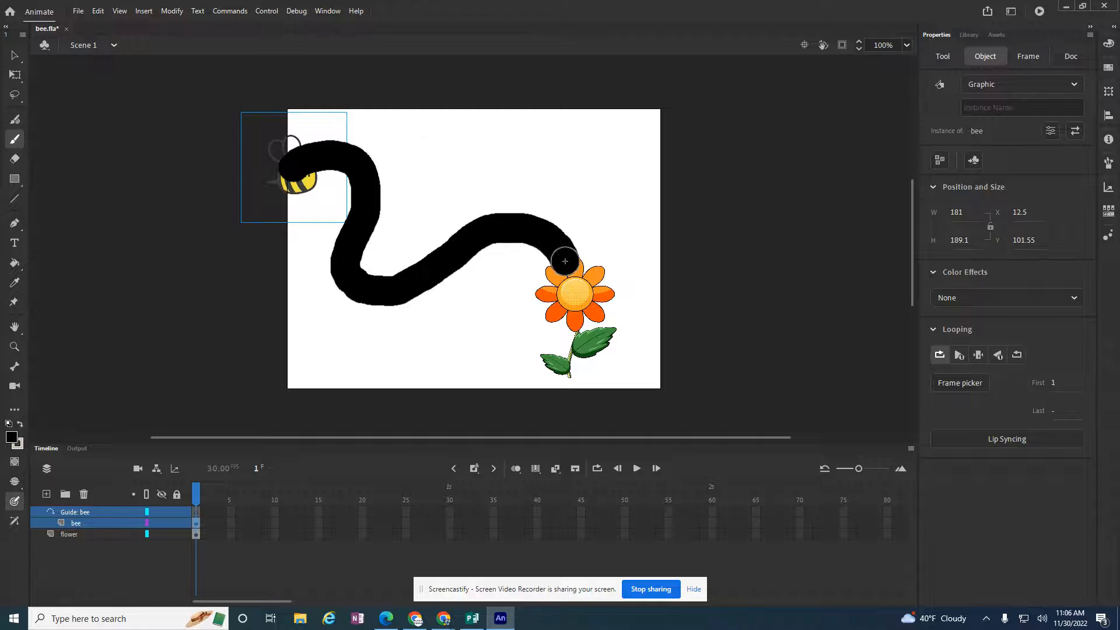
pyautogui.moveTo(572, 291)
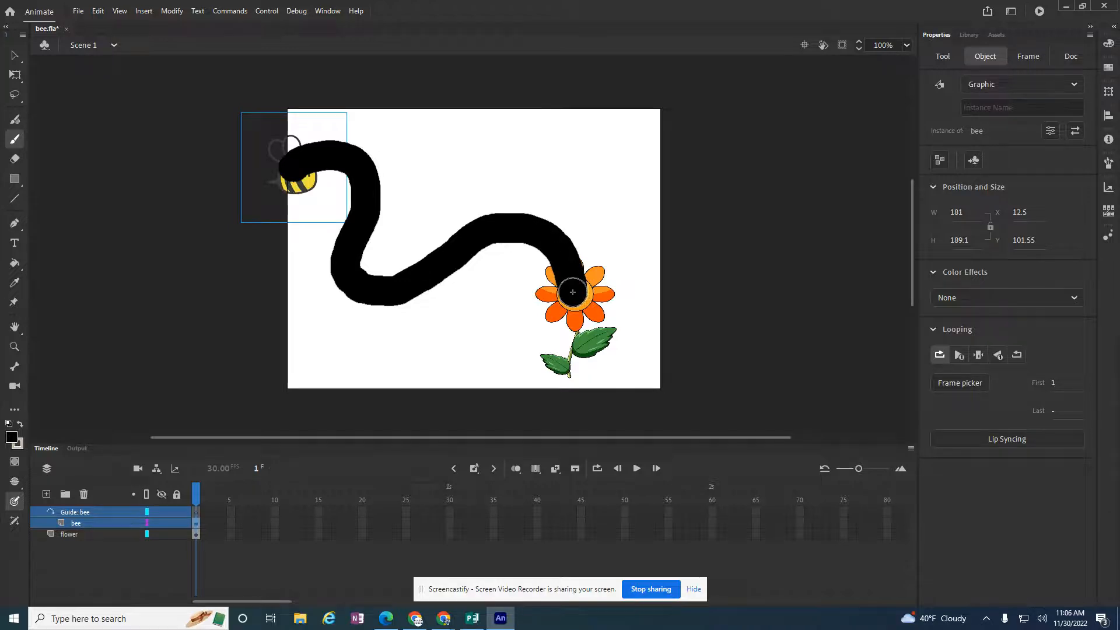
pyautogui.click(14, 139)
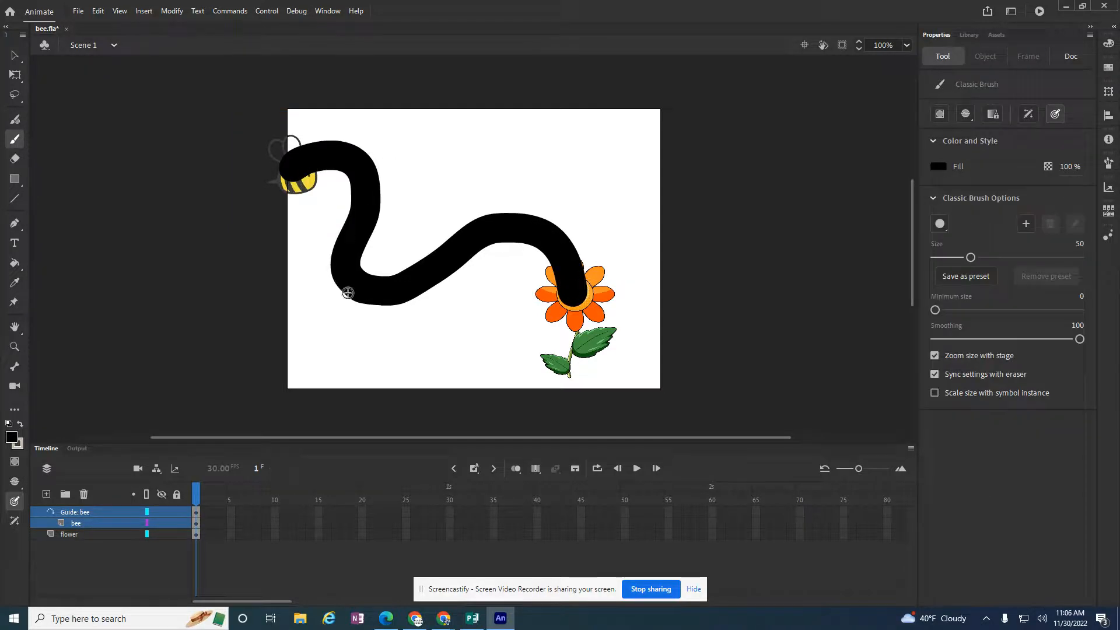
pyautogui.moveTo(323, 207)
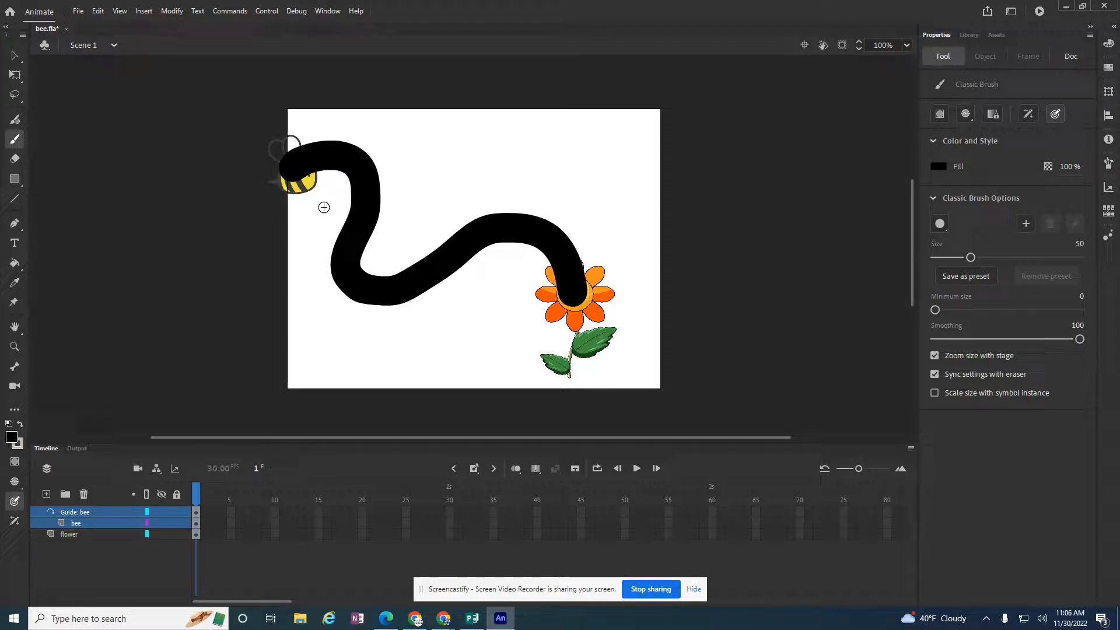
pyautogui.moveTo(487, 253)
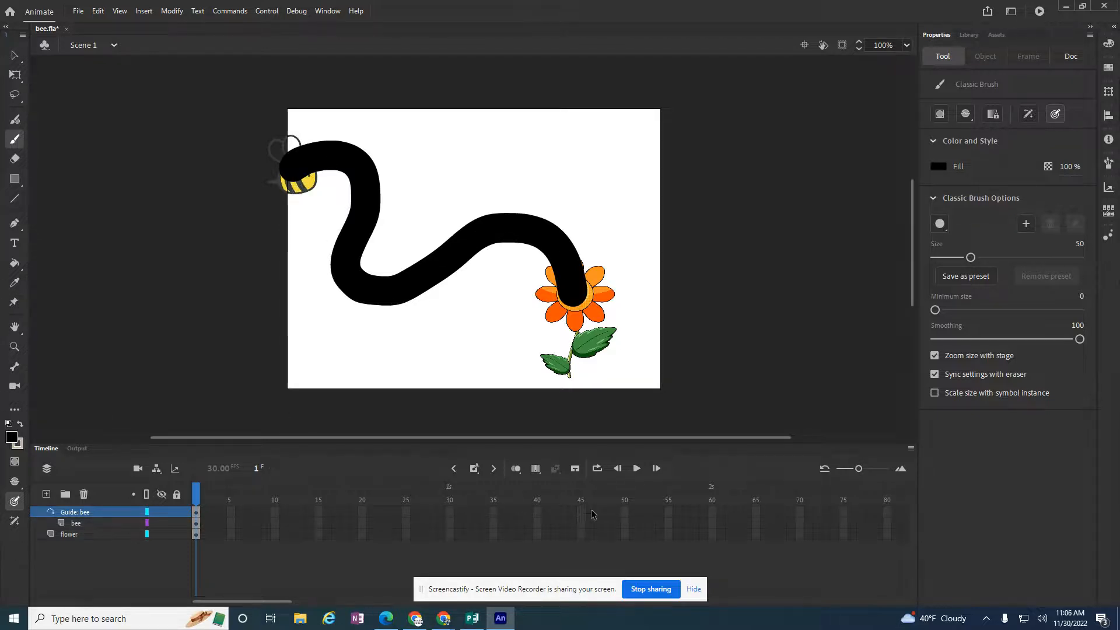
# Extend both layers to frame 50, classic-tween the bee and place it at the path's flower end
pyautogui.rightClick(625, 511)
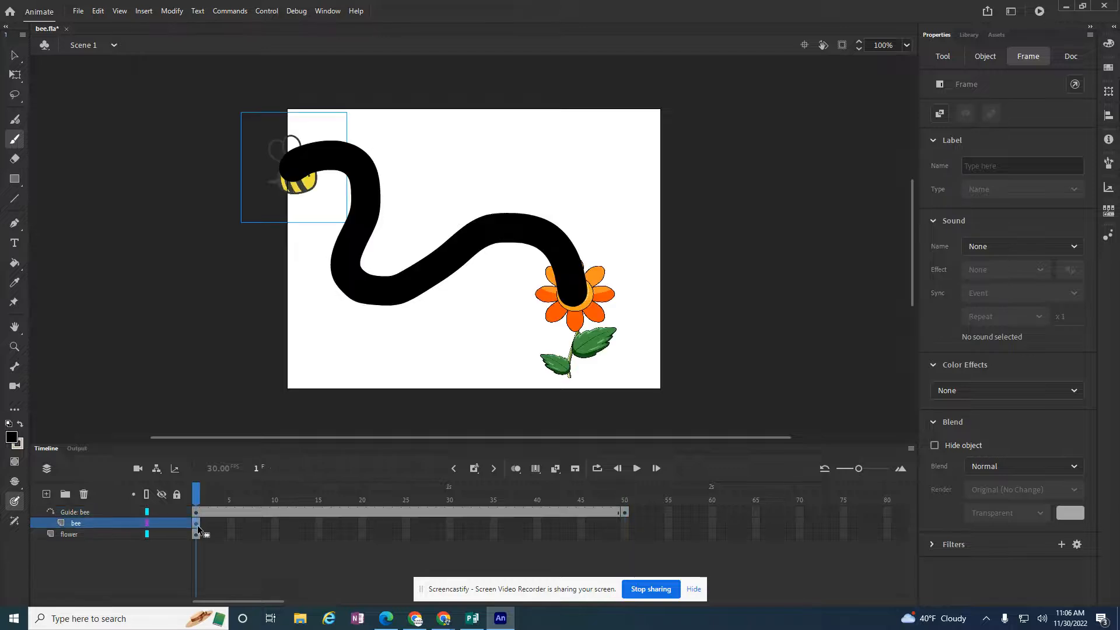
pyautogui.rightClick(199, 528)
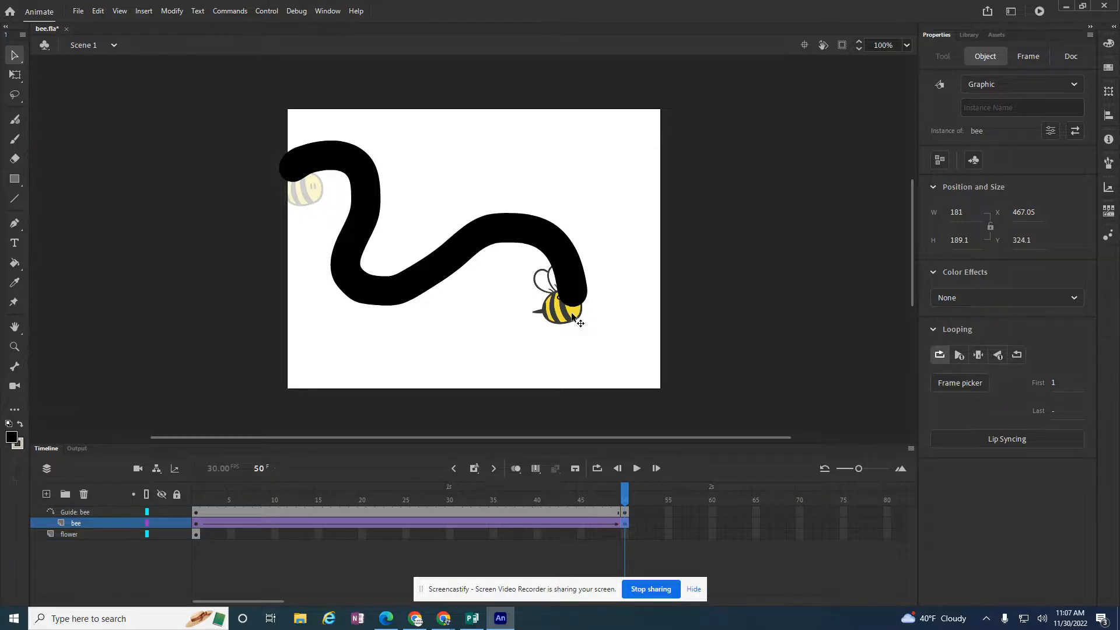
pyautogui.click(559, 307)
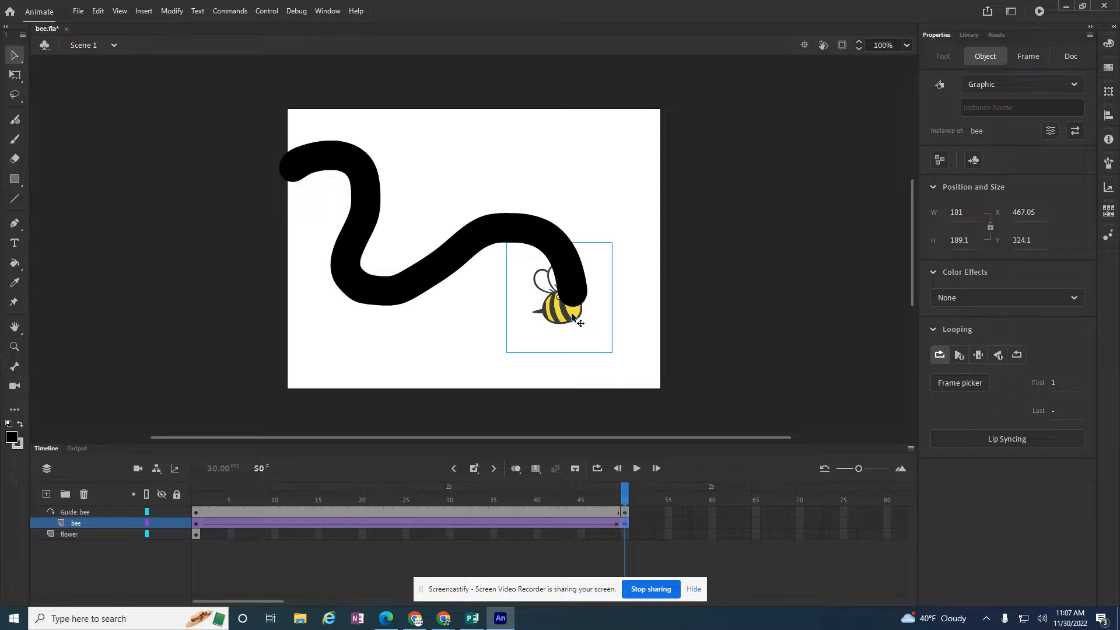
pyautogui.moveTo(565, 367)
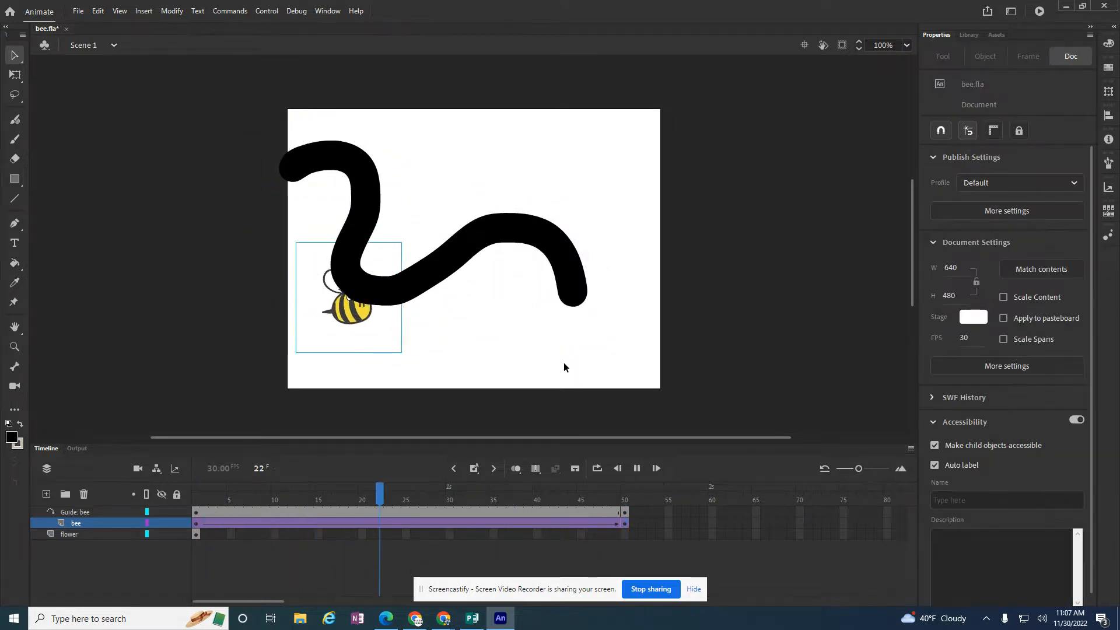
# Extend the flower layer to frame 50, test the movie and close the preview
pyautogui.click(623, 500)
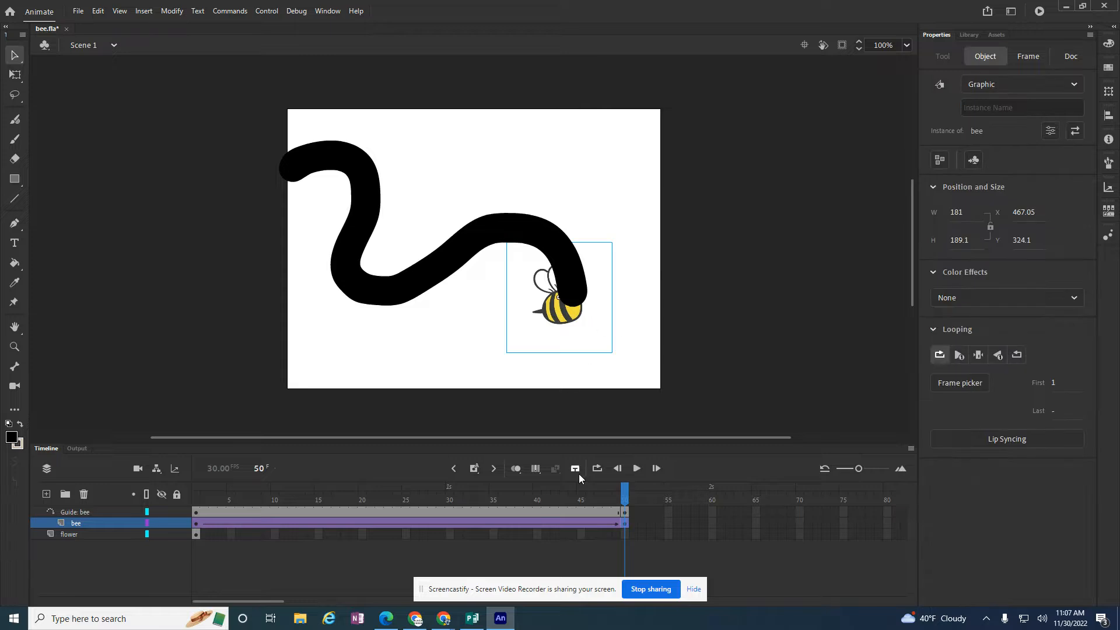
pyautogui.moveTo(85, 540)
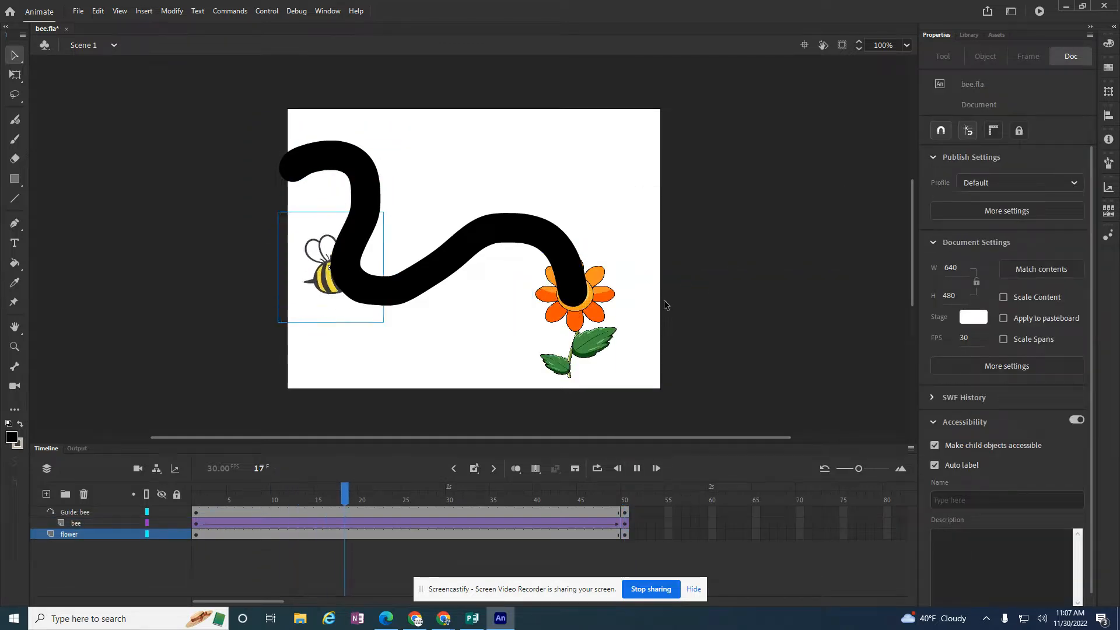
pyautogui.click(624, 493)
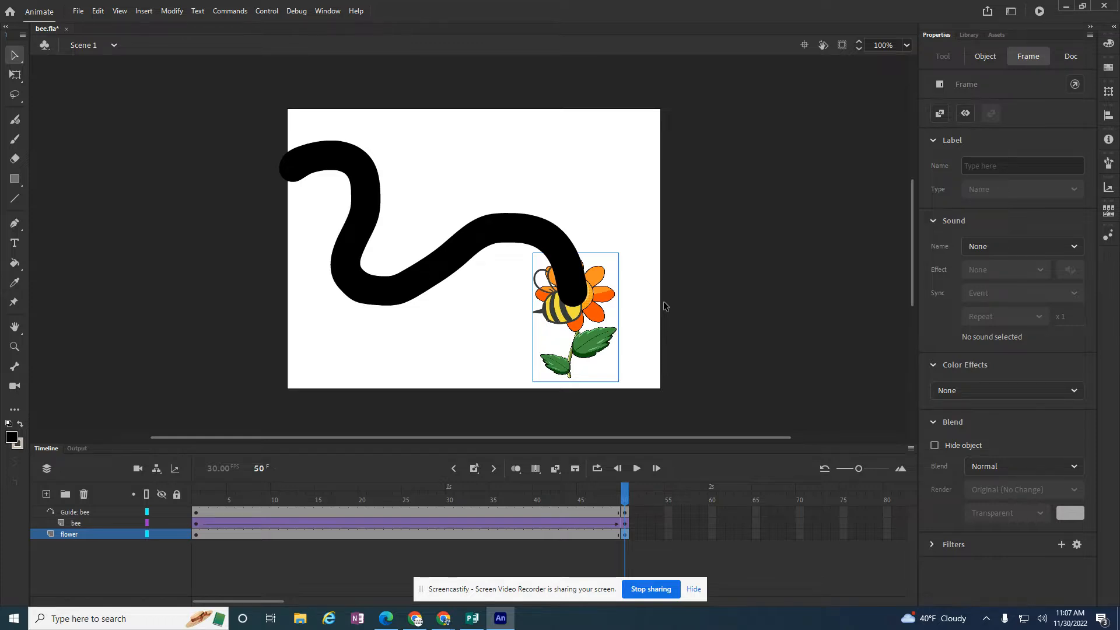
pyautogui.moveTo(269, 209)
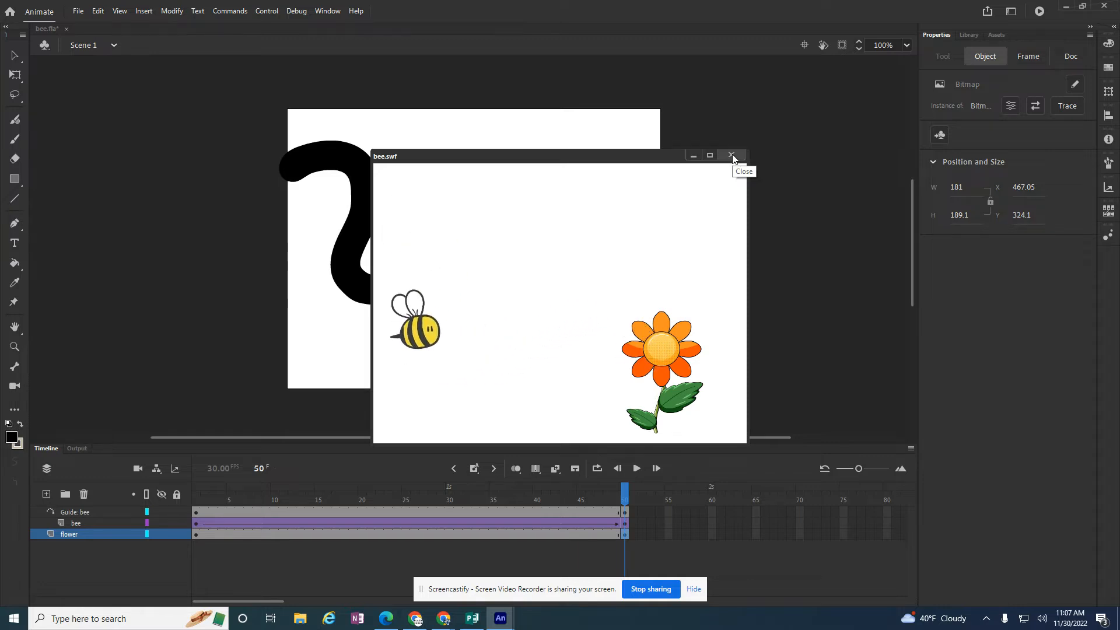
pyautogui.click(731, 155)
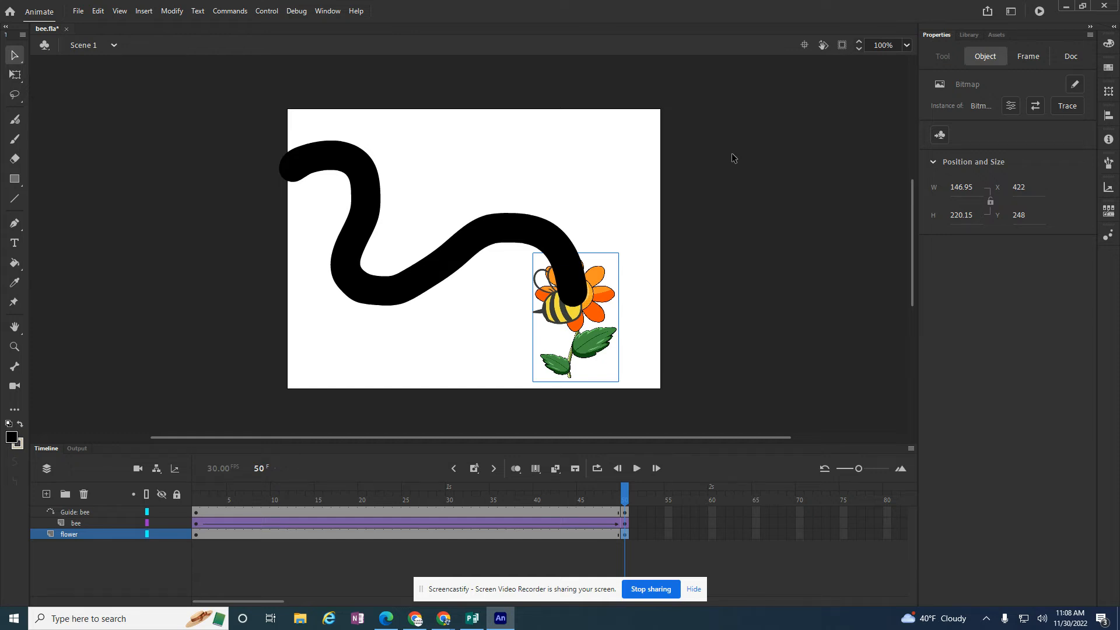
pyautogui.moveTo(391, 187)
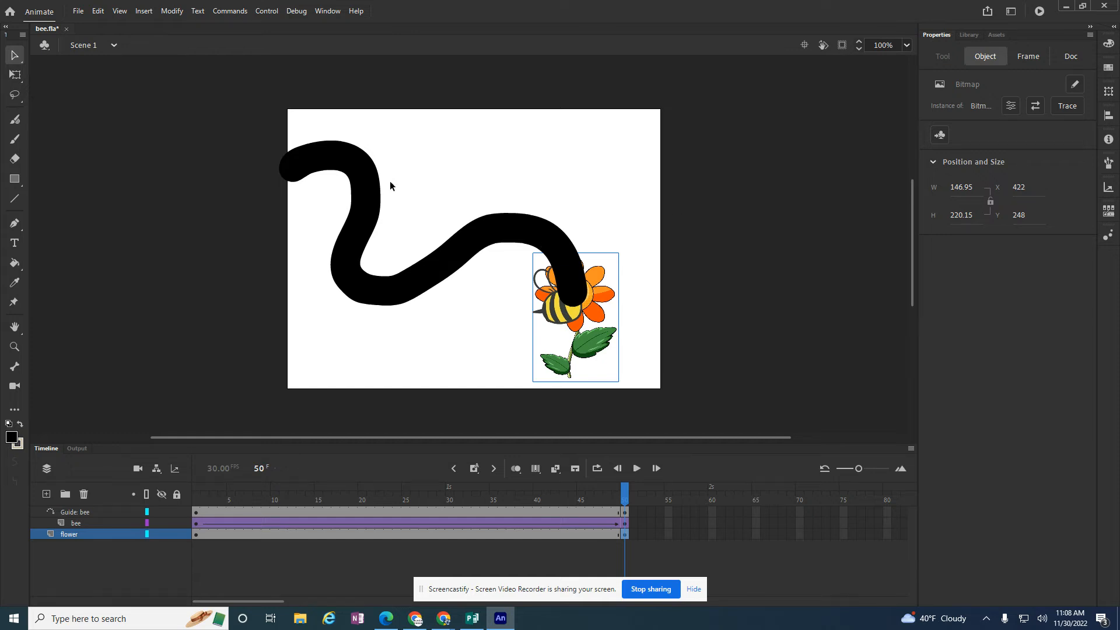
pyautogui.moveTo(528, 257)
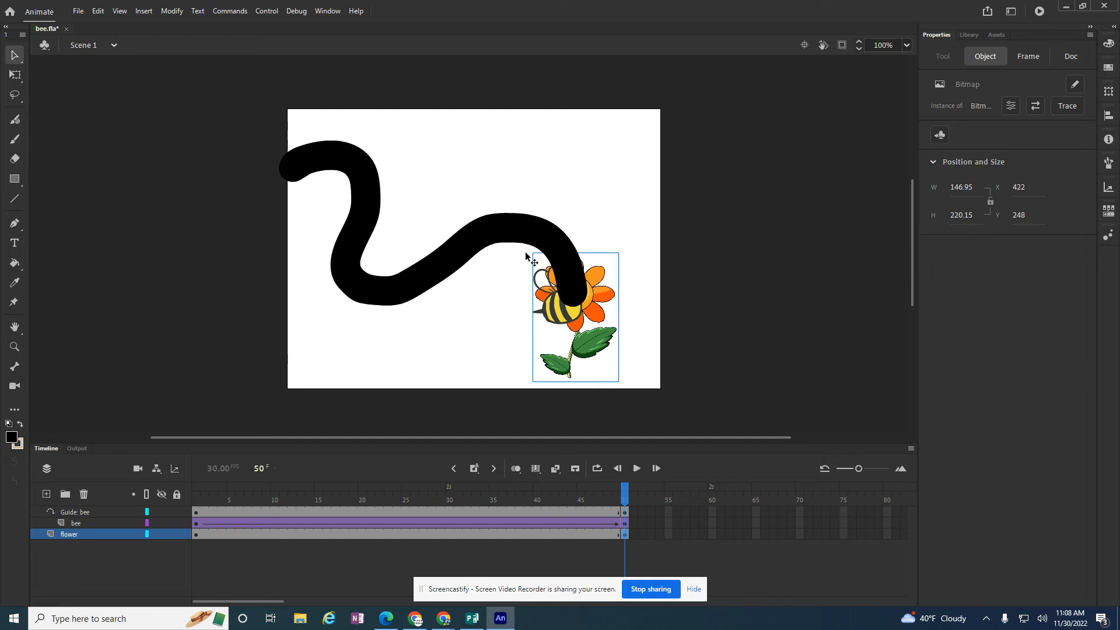
pyautogui.moveTo(555, 610)
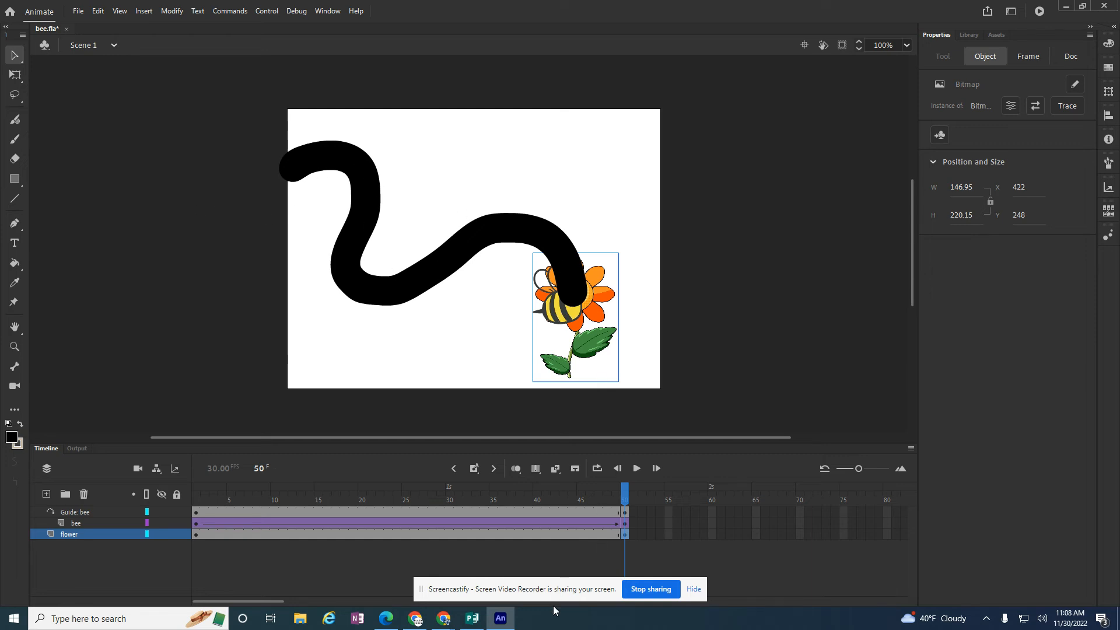